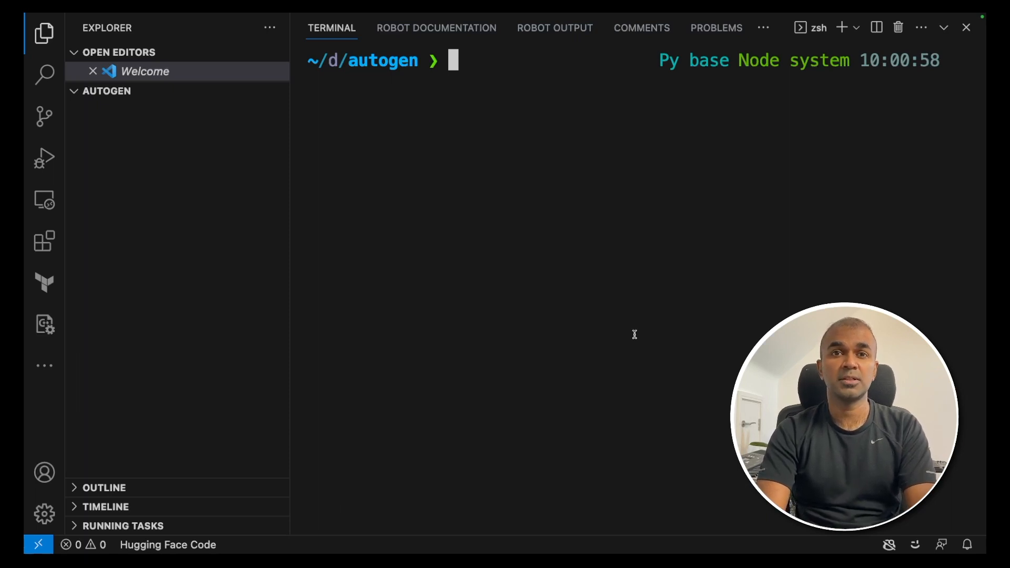
Step: Remove the old autogen conda environment and create a new one with Python 3.11.0
text(conda remove --name autogen --all)
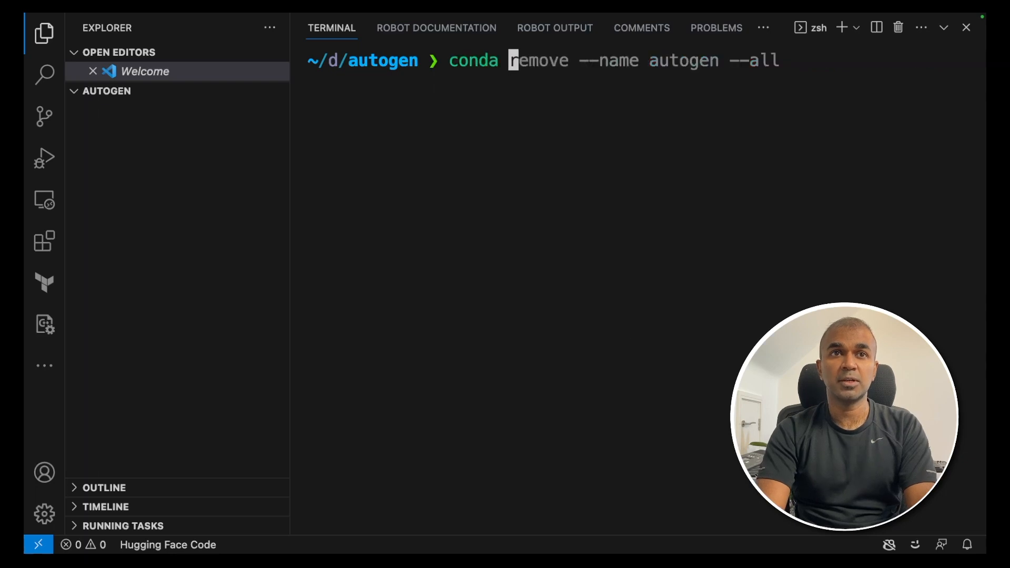
text(conda create -n autogen python=3.11.0)
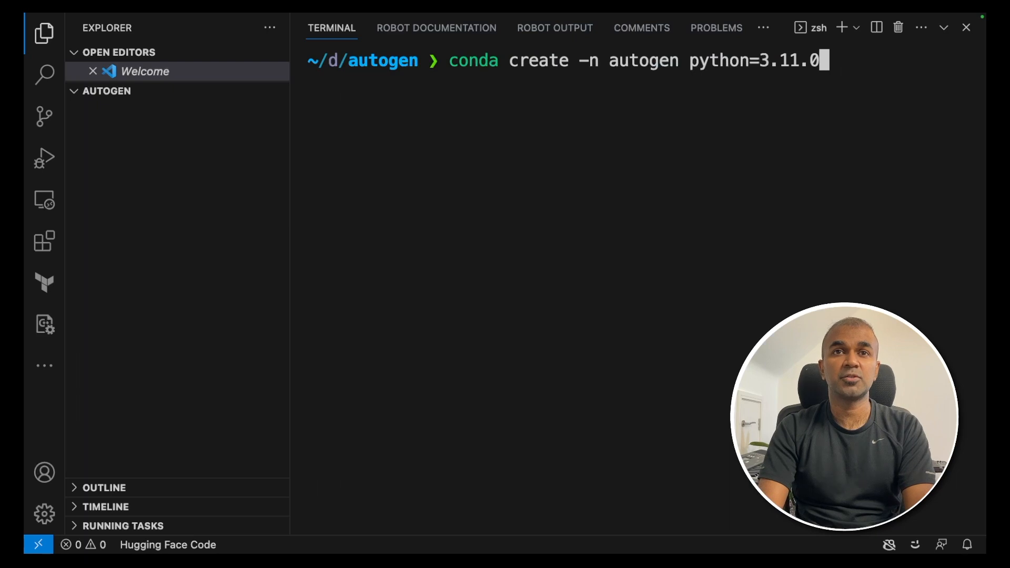
key(Return)
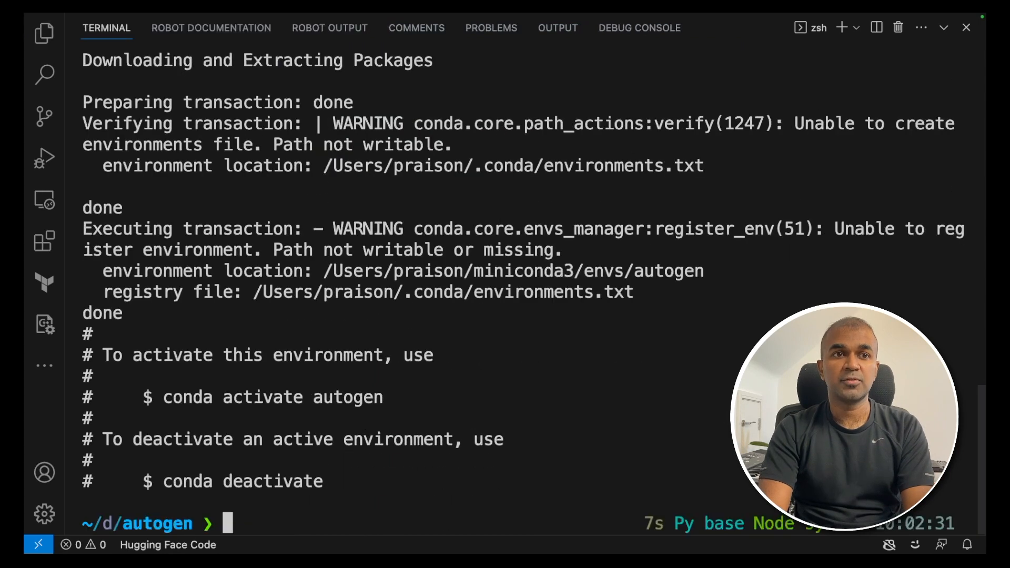
text(conda create -n autogen python=3.11.0)
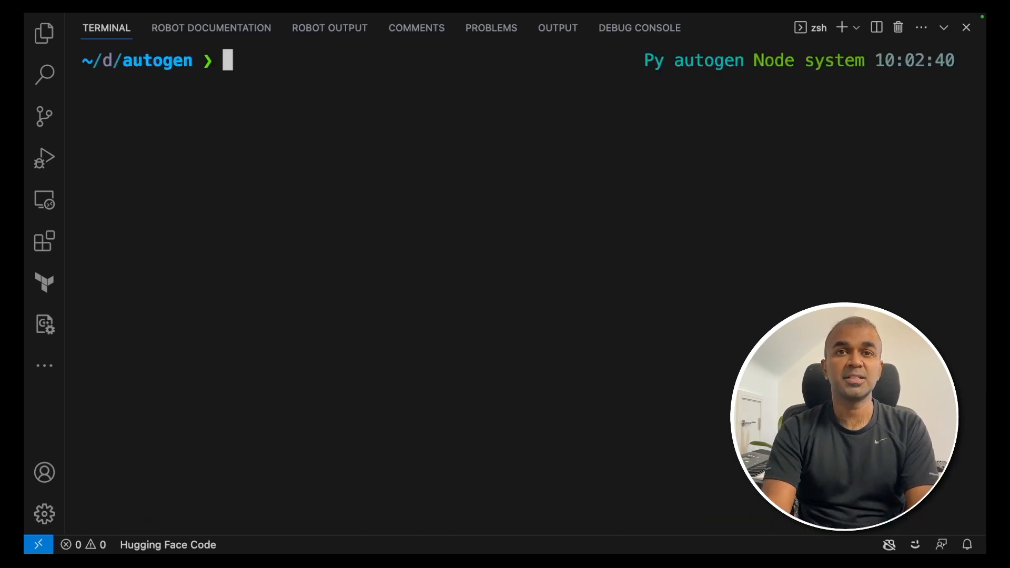
Step: Install pyautogen with pip and submit the OPENAI_API_KEY export
text(pip install pyautogen)
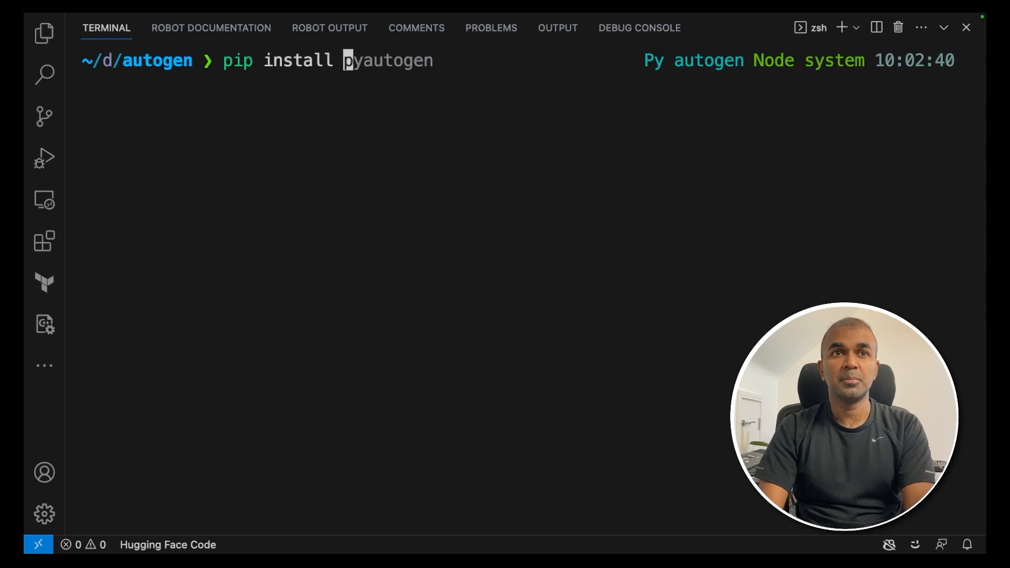
key(Return)
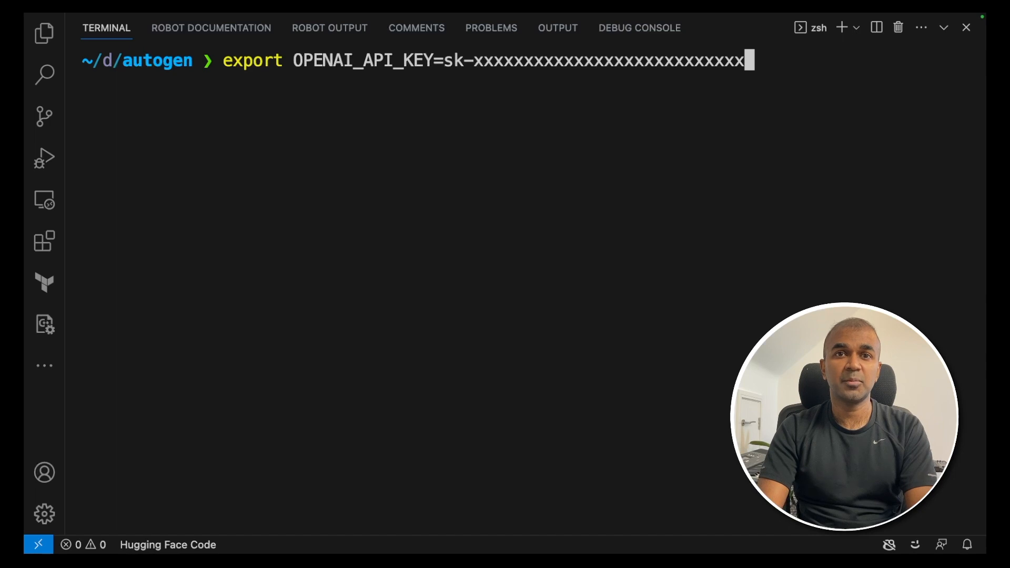
key(Return)
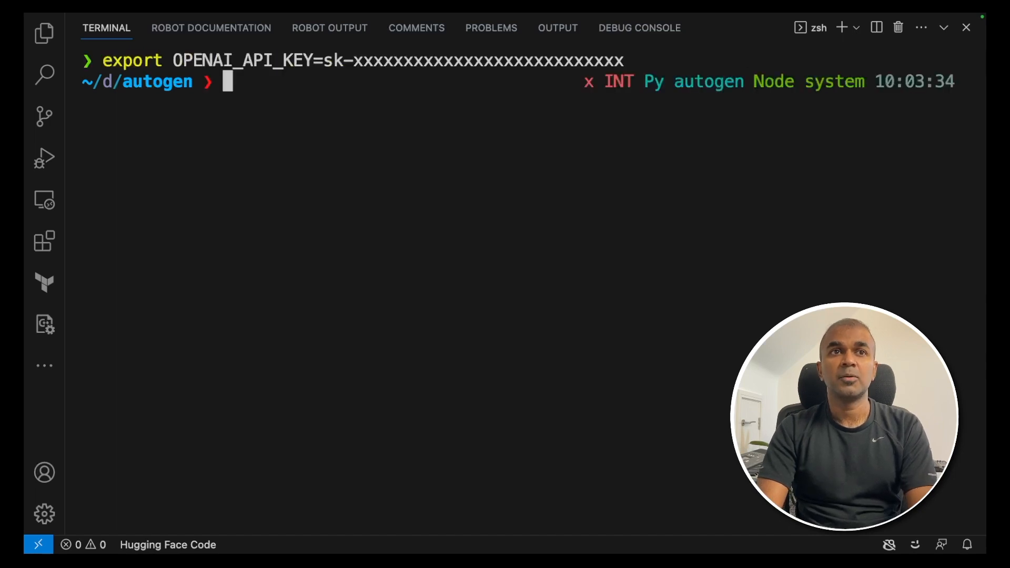
Step: Create app.py in the autogen folder, importing autogen and defining assistant = autogen.AssistantAgent("assistant")
click(44, 33)
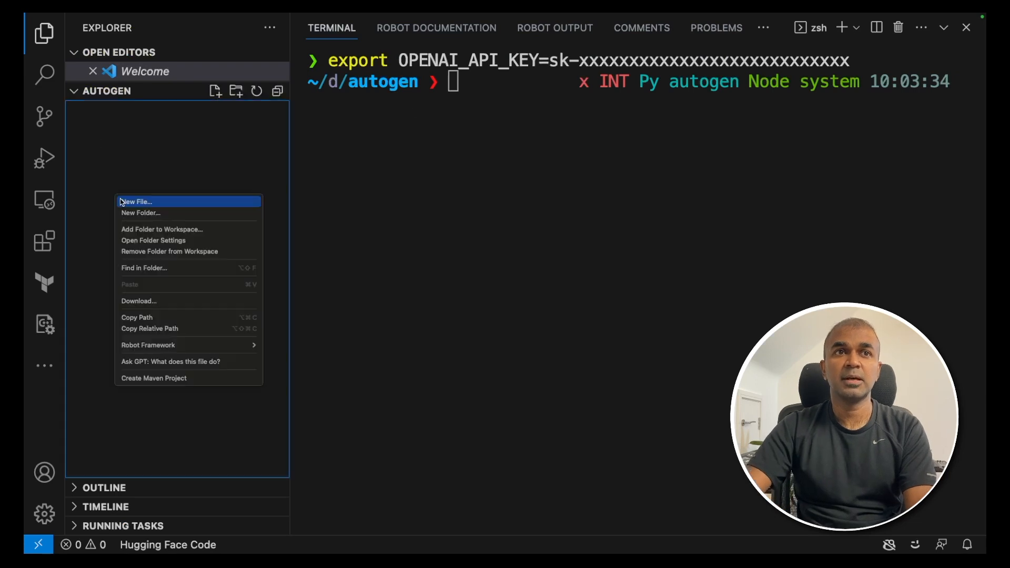
click(135, 201)
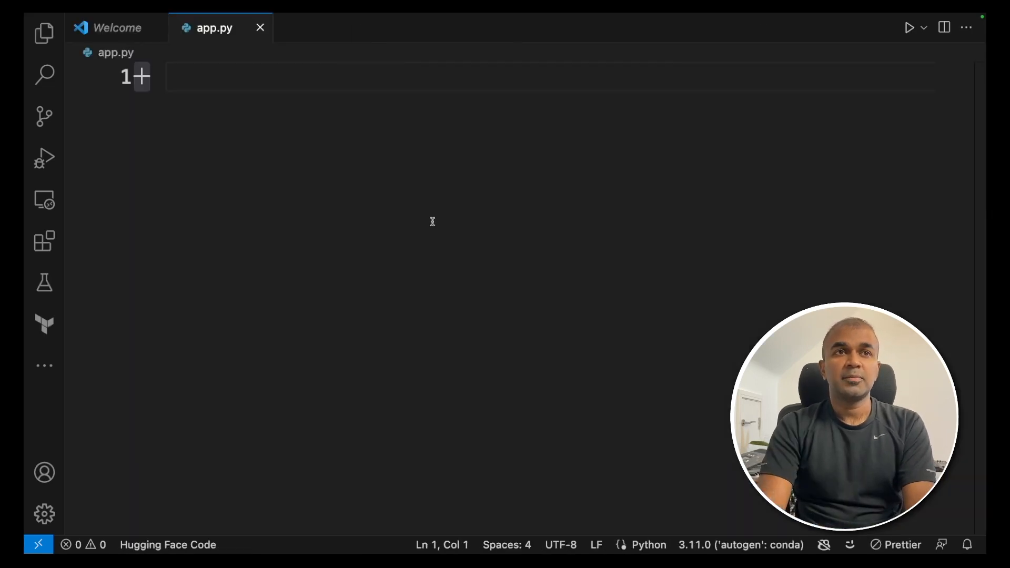
text(import autogen)
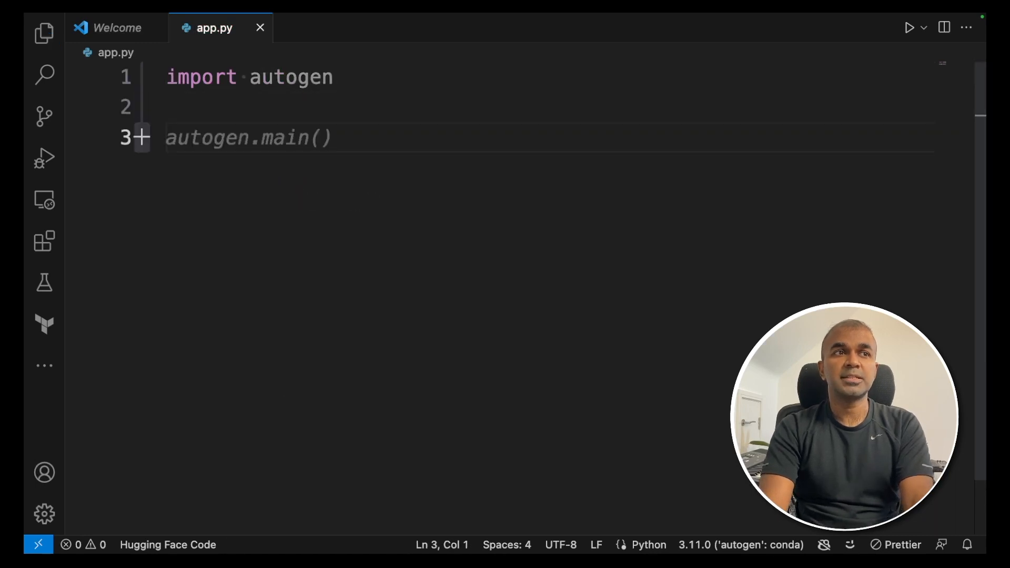
text(assistant = autogen.Assistant())
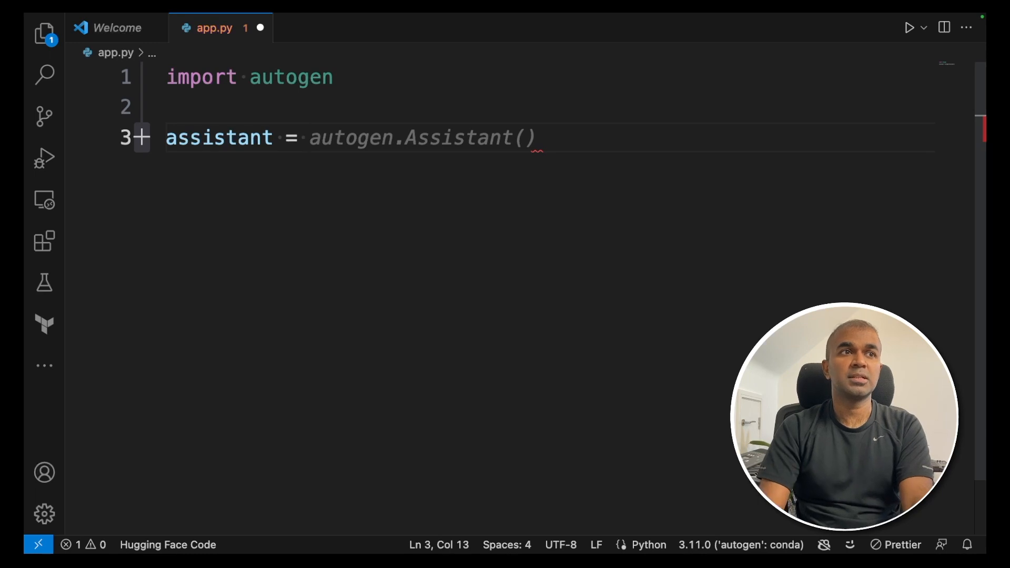
text(AssistantAgent()
text(")
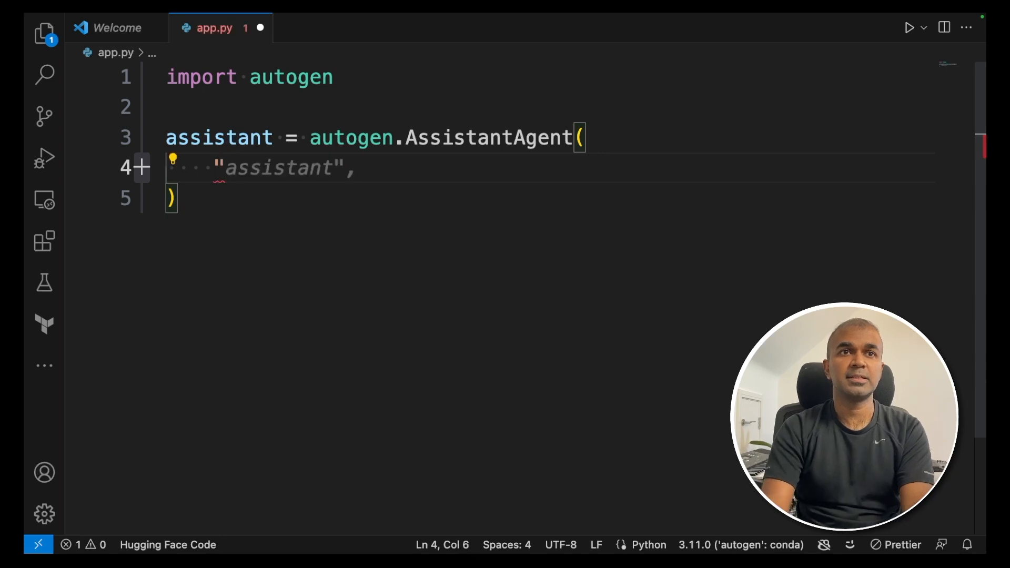
text(user)
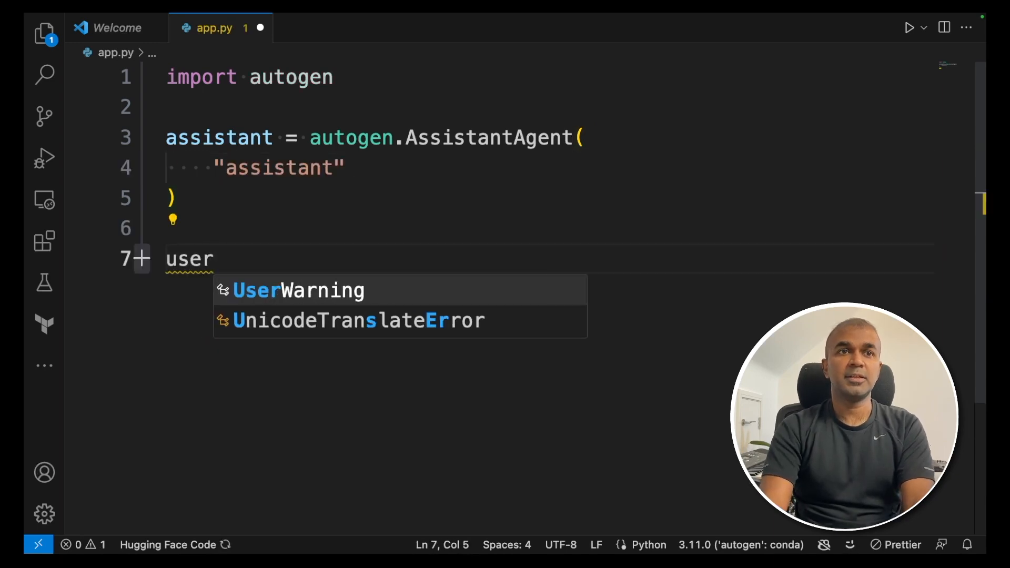
Step: Add user_proxy = autogen.UserProxyAgent("user_proxy") with code_execution_config work_dir "coding"
text(_proxy = autogen)
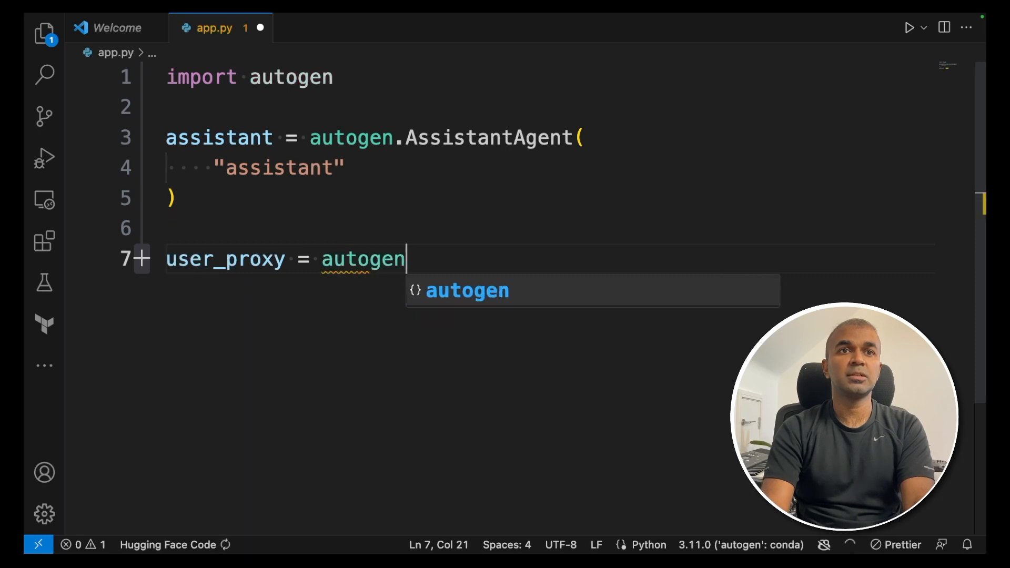
text(.UserProxyAgent()
text("user_proxy)
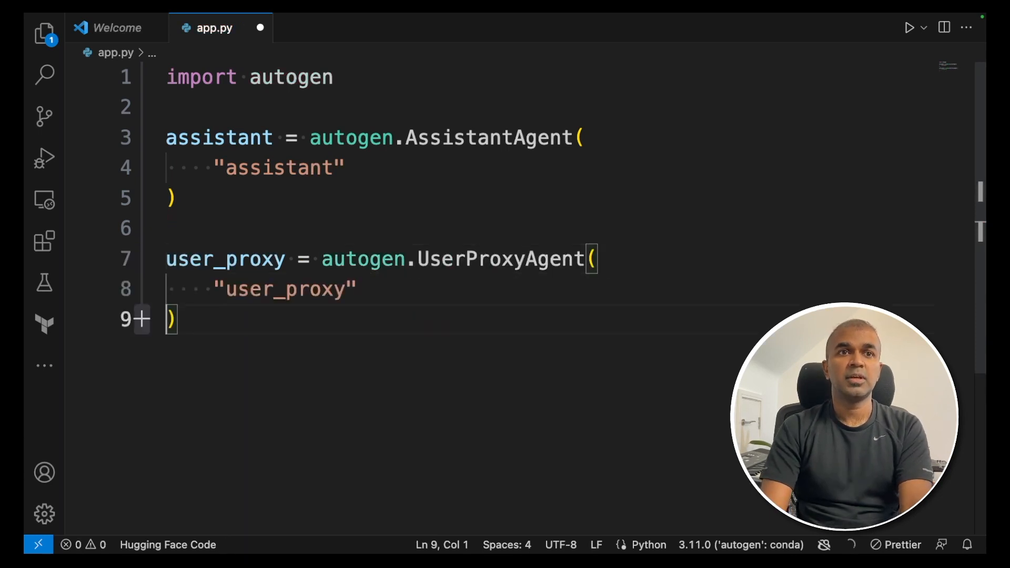
text(,)
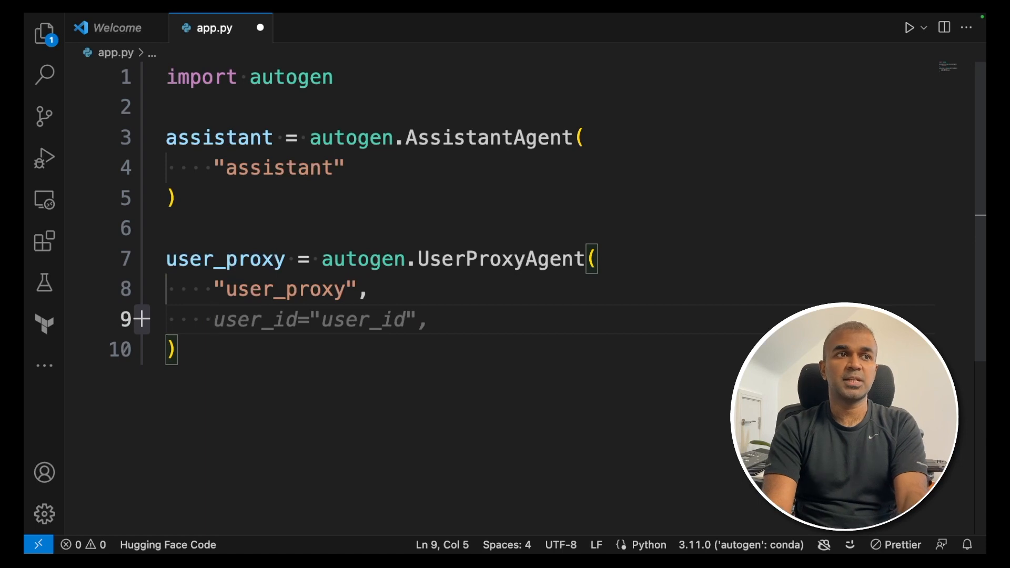
text(code_)
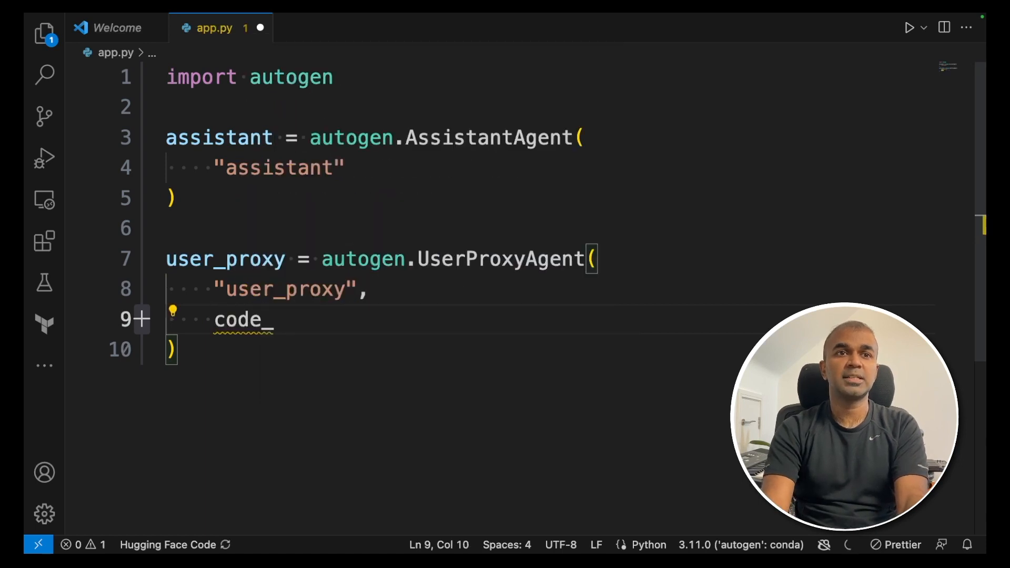
text(execution_config={)
text("work)
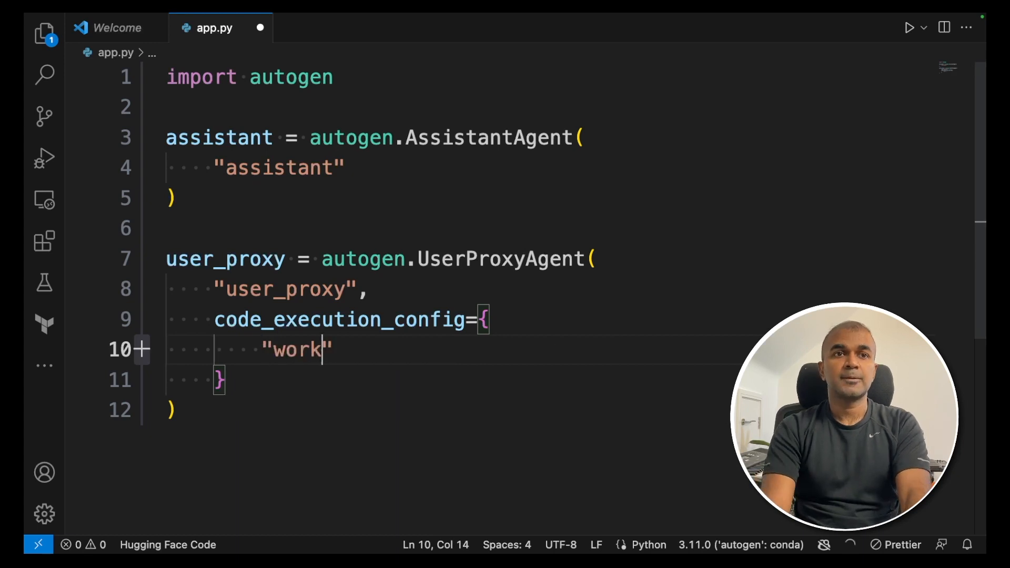
text(_dir":)
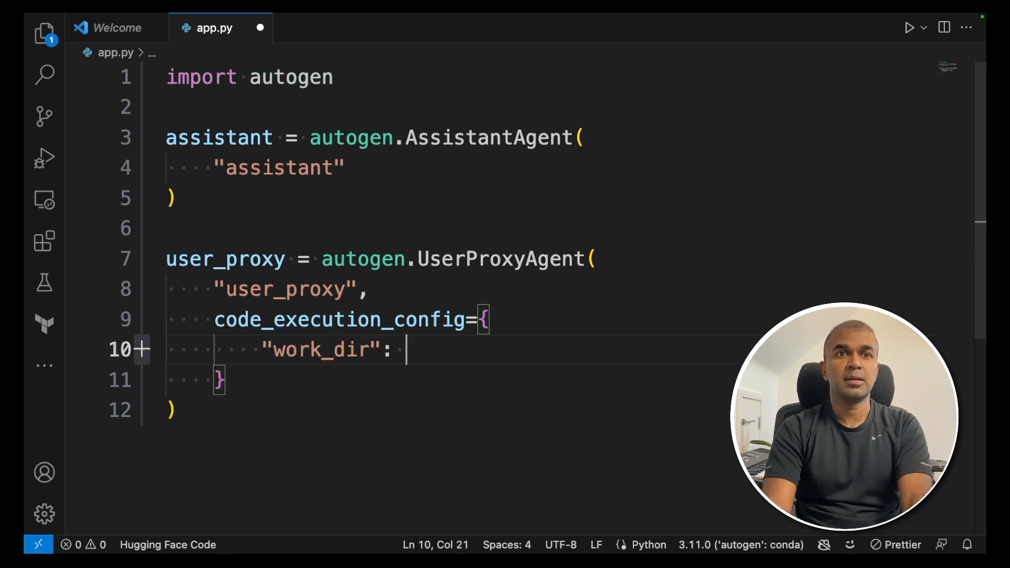
text("codi")
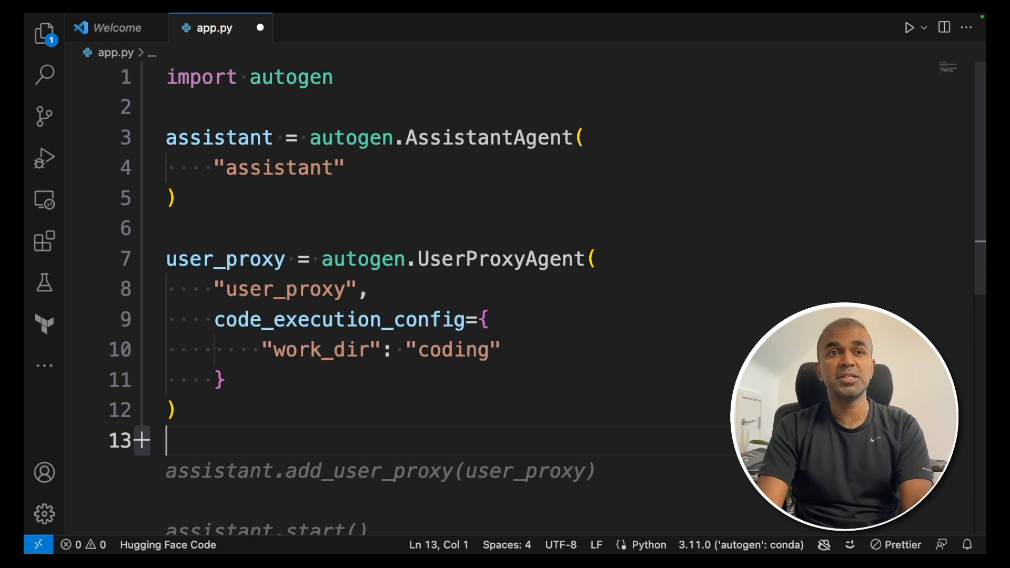
Step: Add user_proxy.initiate_chat(assistant, message="Create a new project snake game...") to app.py
text(user_)
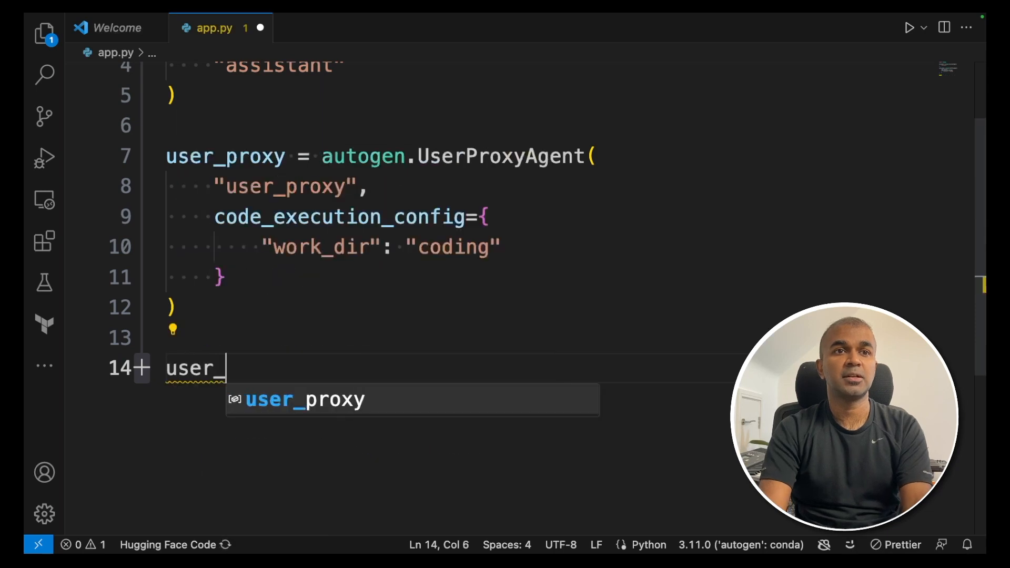
text(proxy.ini)
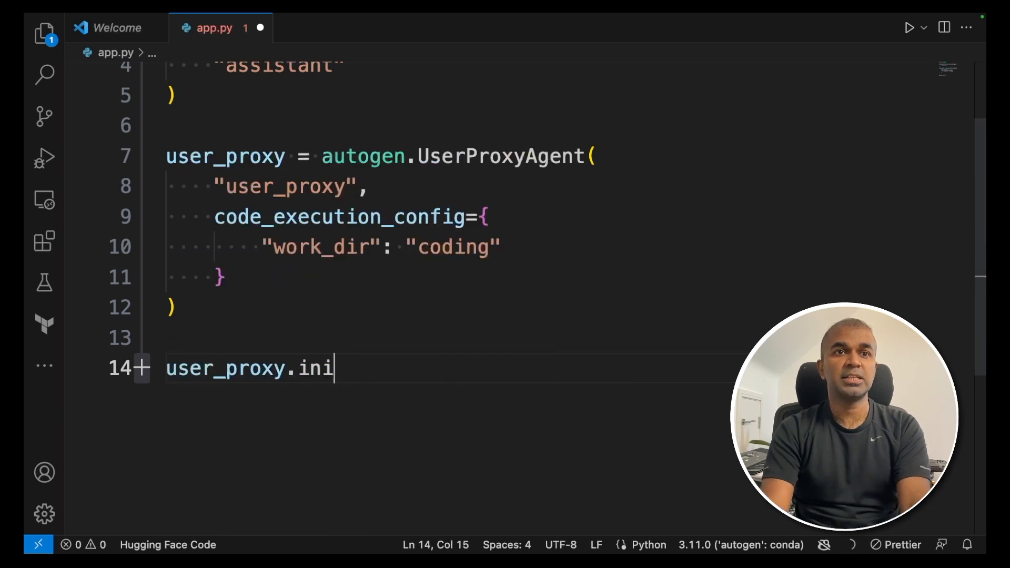
text(tiate_c)
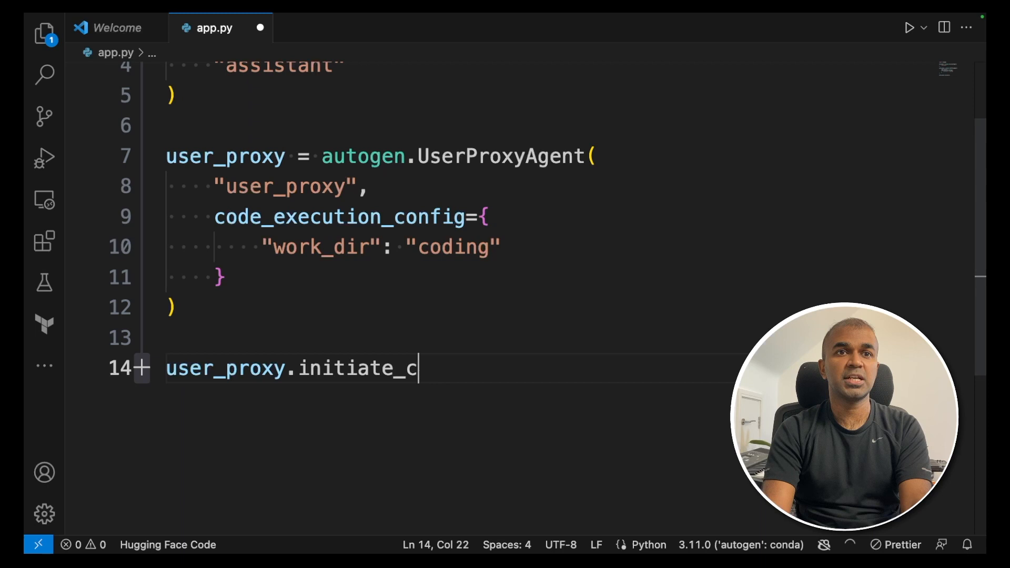
text(hat(assisa)
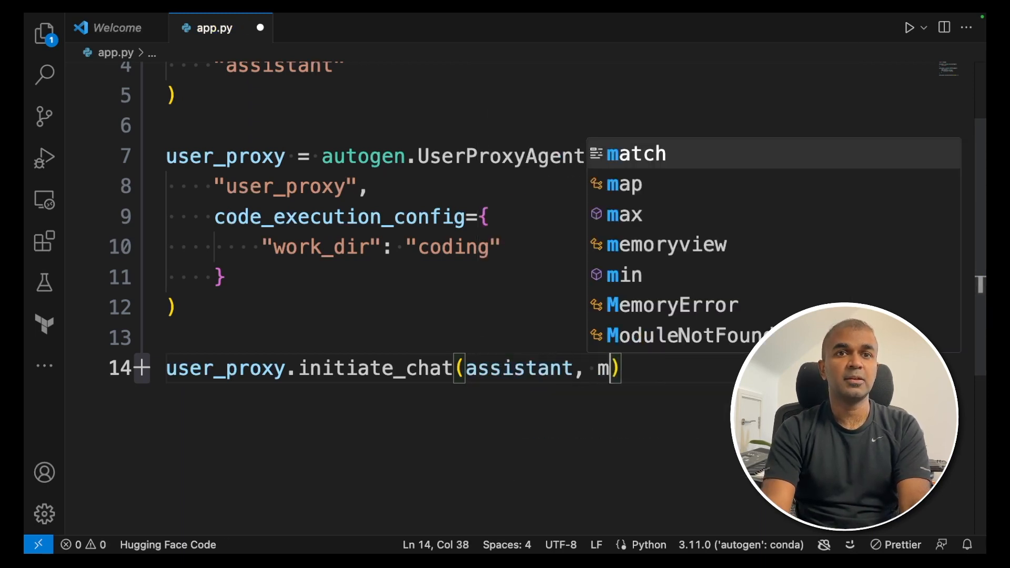
text(essage)
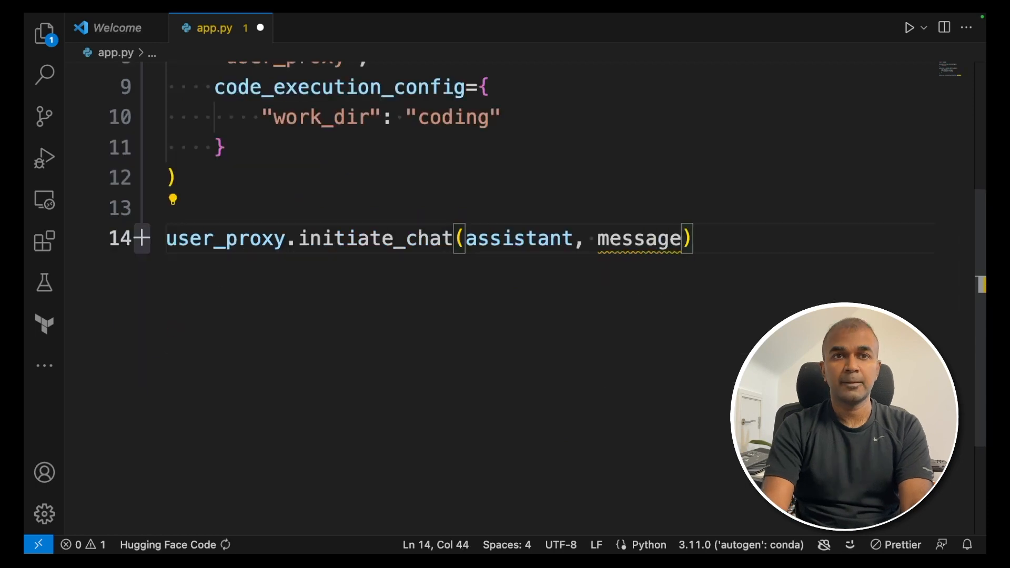
text(="Create a new projec)
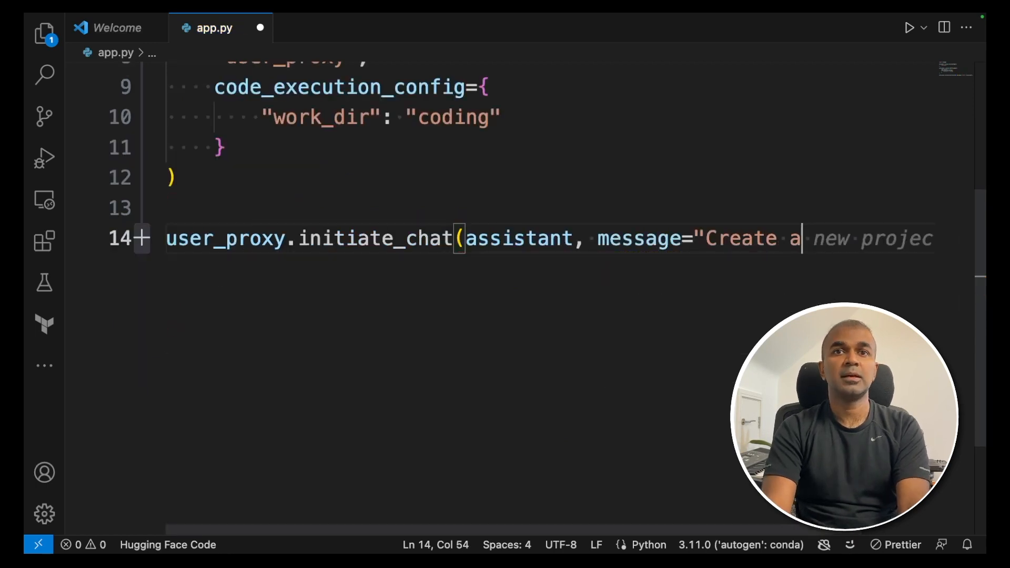
text(snake game?)
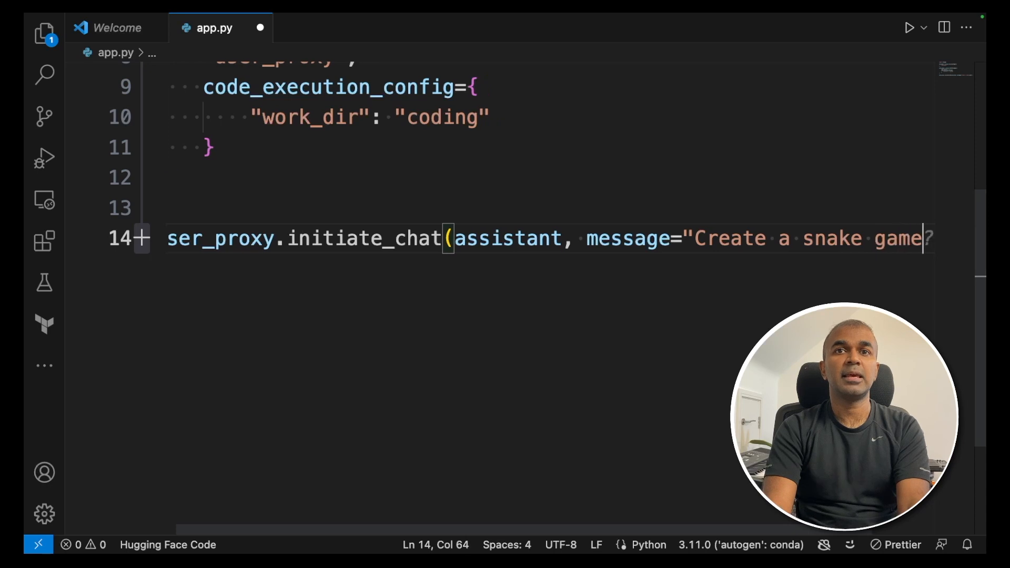
text(and save it ina)
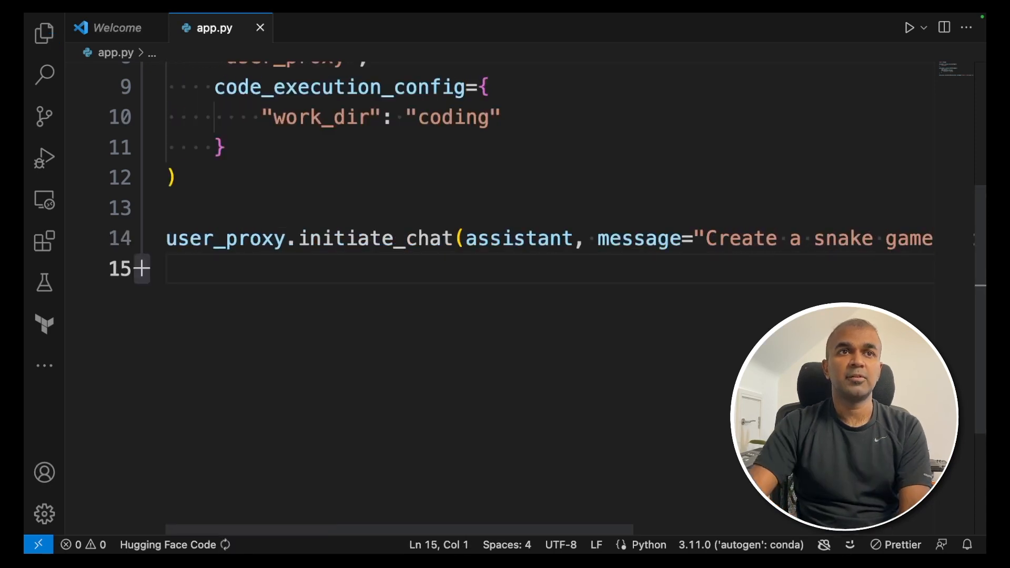
scroll(up, 3)
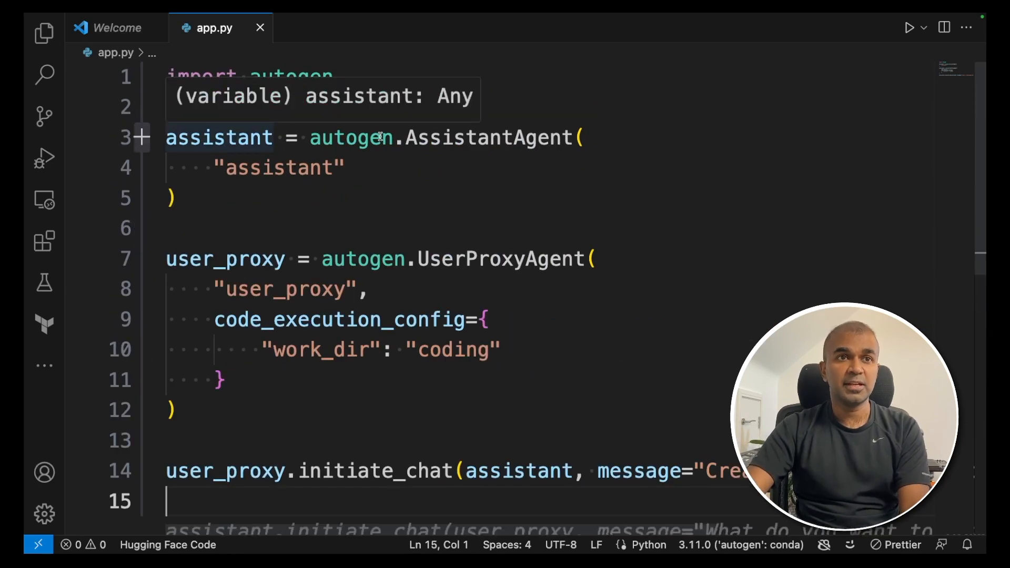
mouse_move(347, 471)
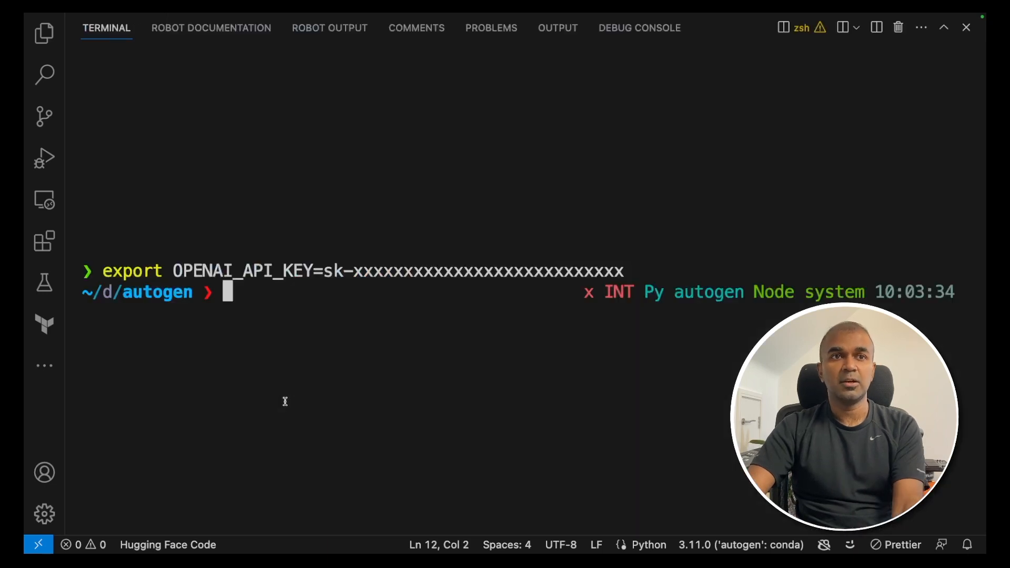
Step: Clear the terminal, run python app.py, and scroll through the agents' snake game output
text(clear)
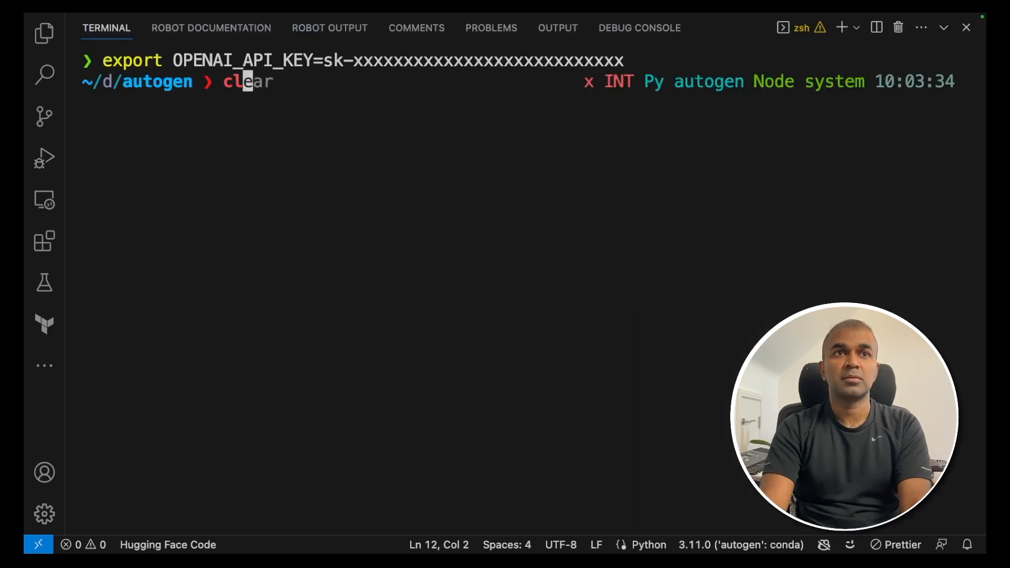
text(python app.py)
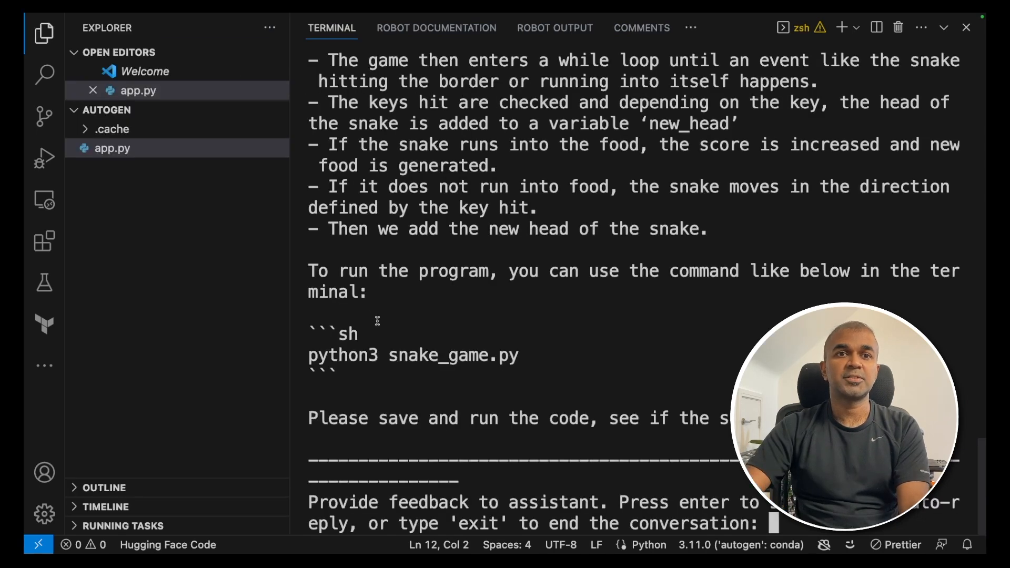
scroll(up, 3)
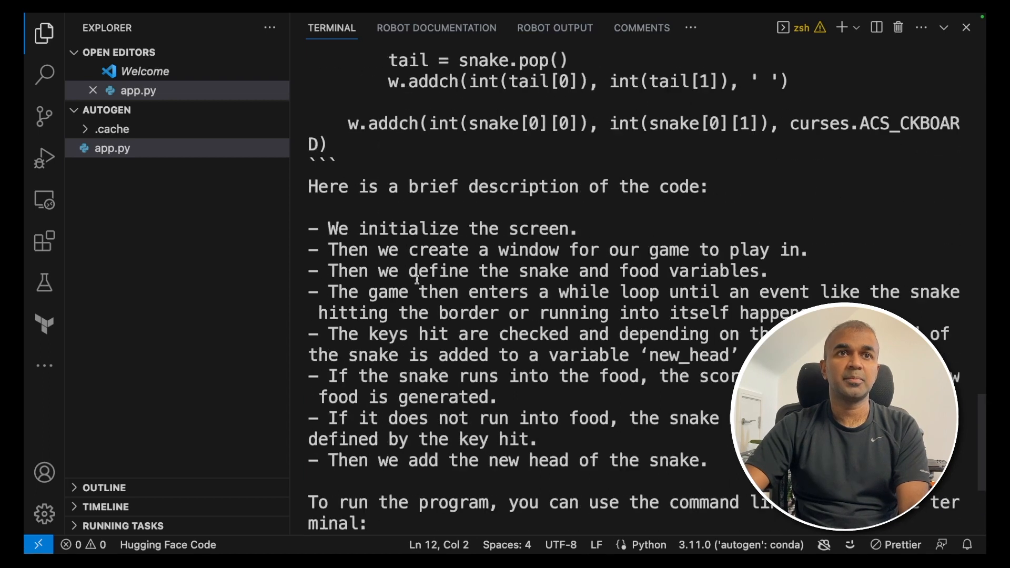
scroll(up, 3)
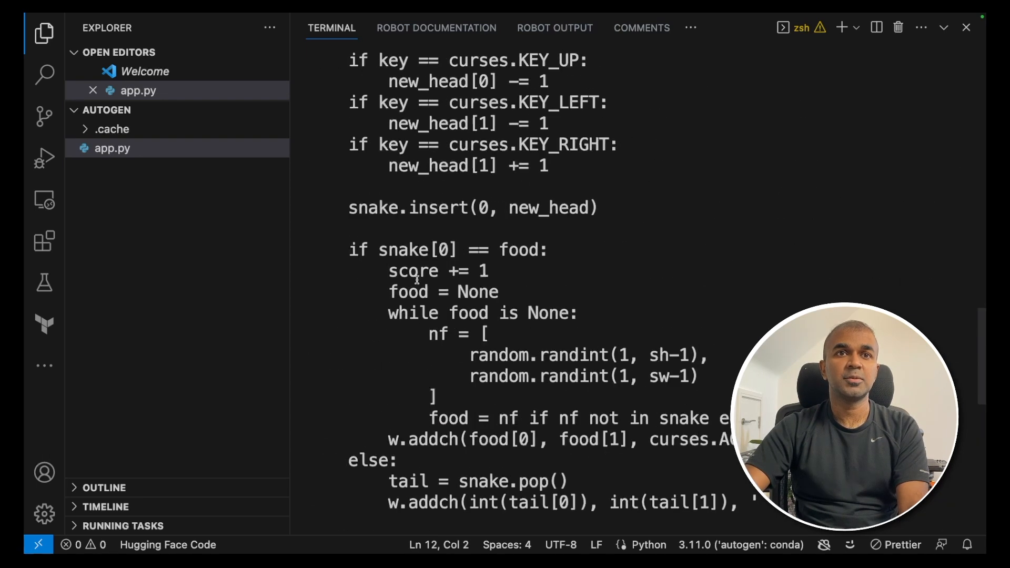
scroll(down, 3)
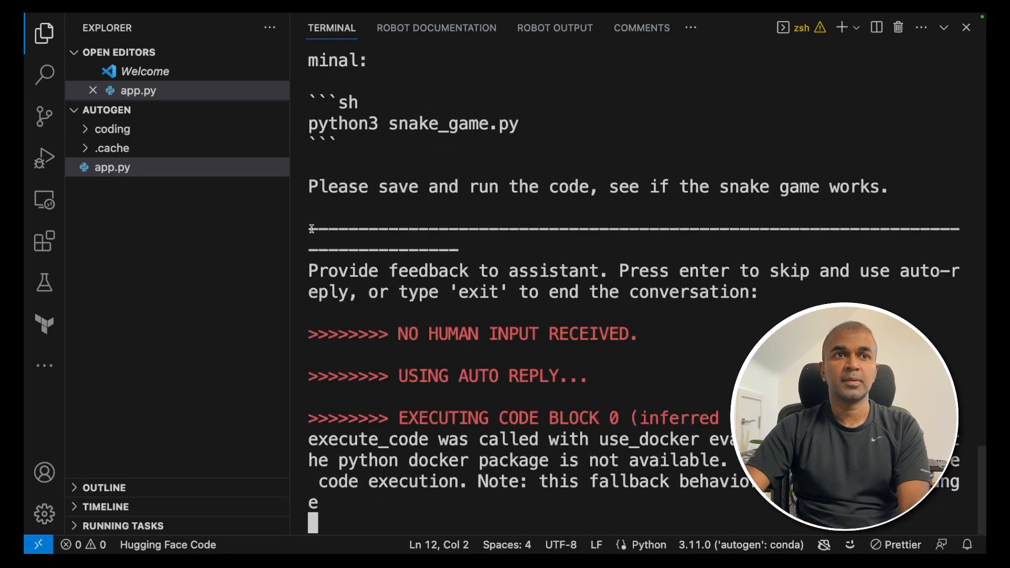
Step: Expand the coding folder and scroll to view the generated snake_game.py
click(112, 129)
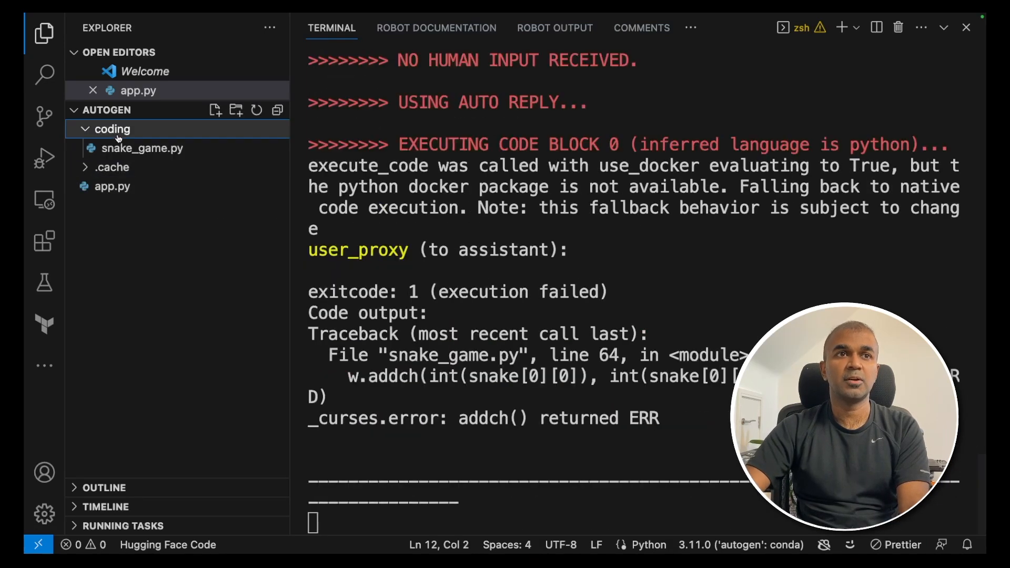
mouse_move(142, 148)
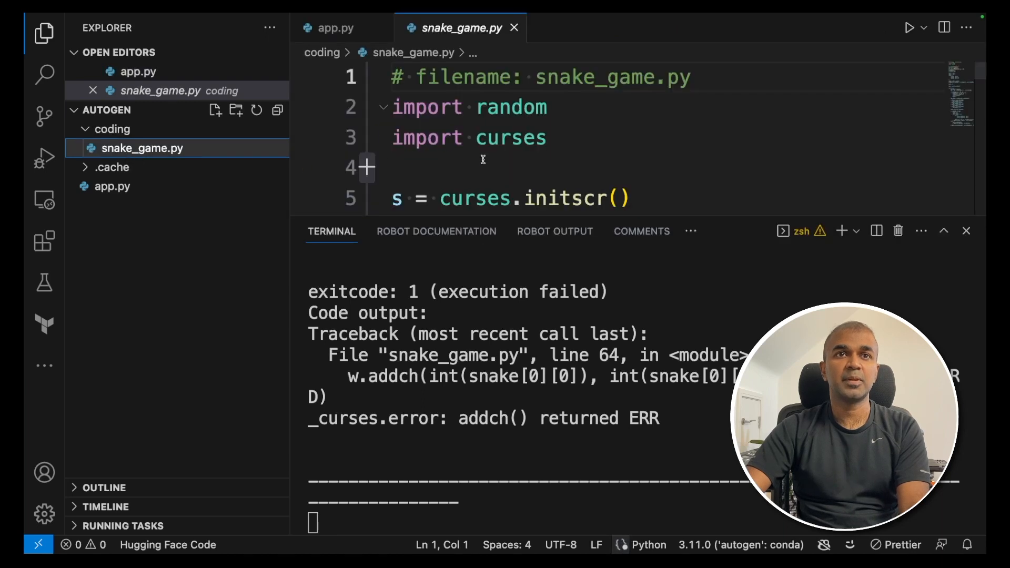
scroll(down, 3)
text(python)
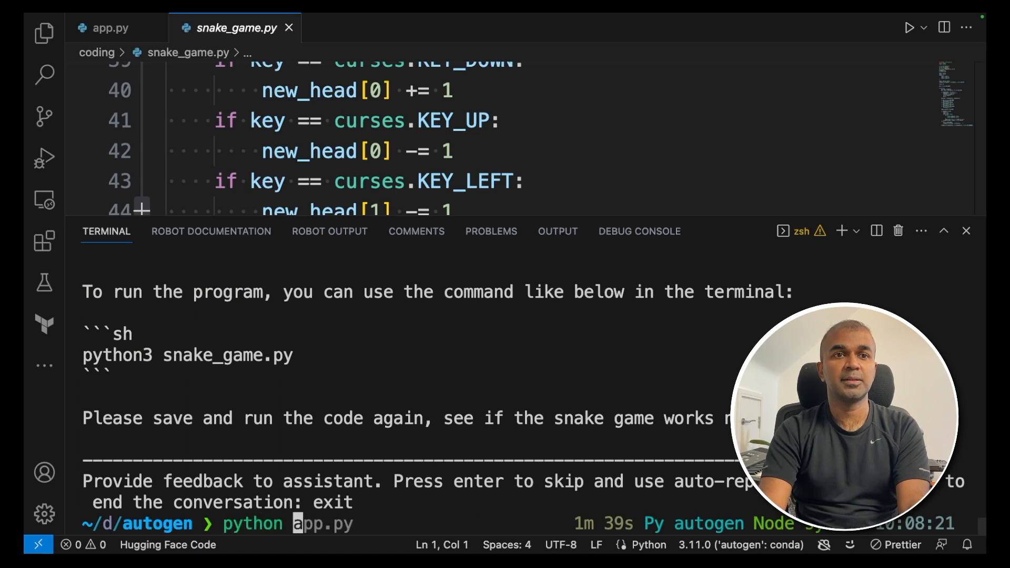
Step: Type the command python coding/snake_game.py in the terminal
text(coding/flappy_bird.py)
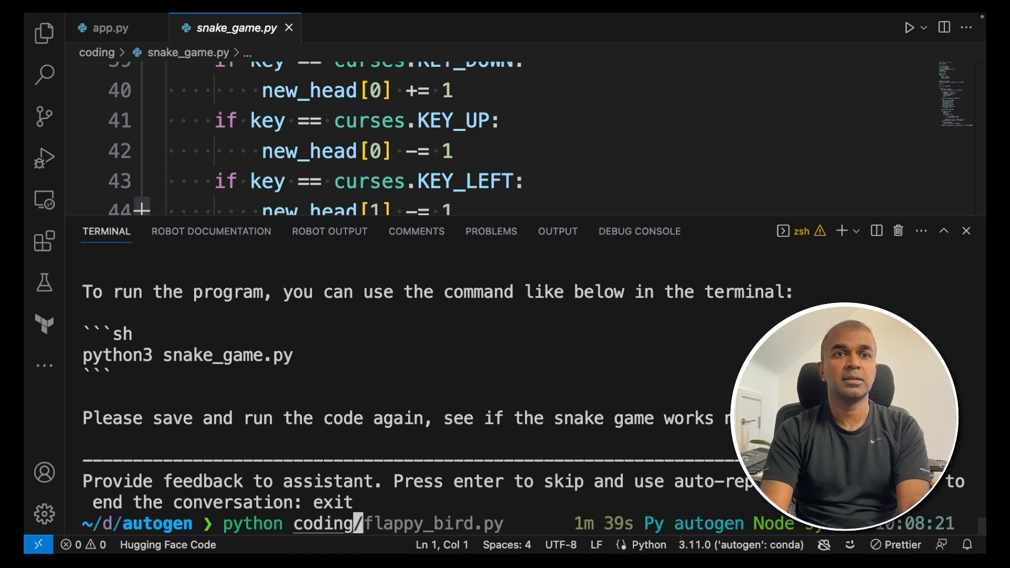
text(snake_game.py)
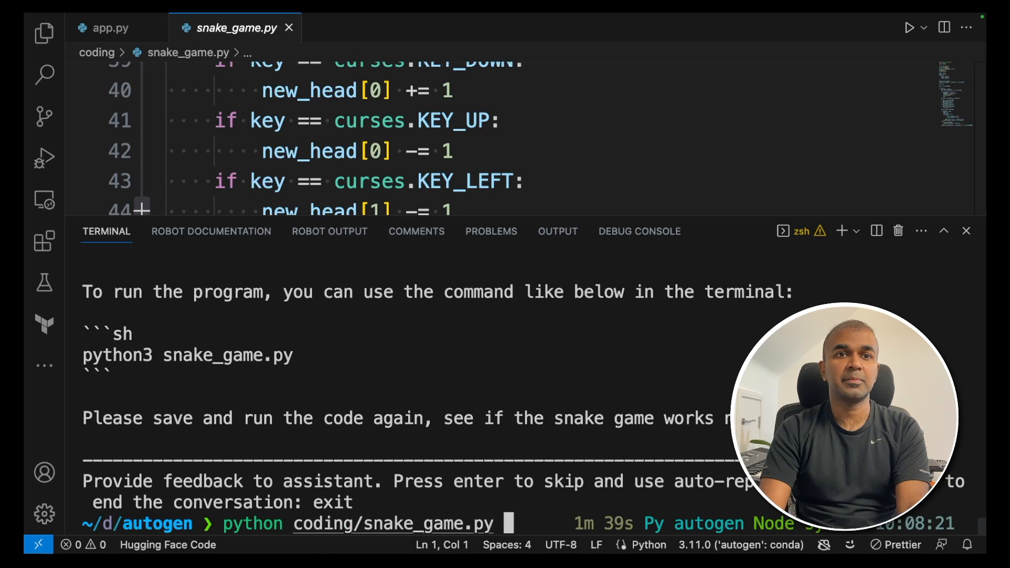